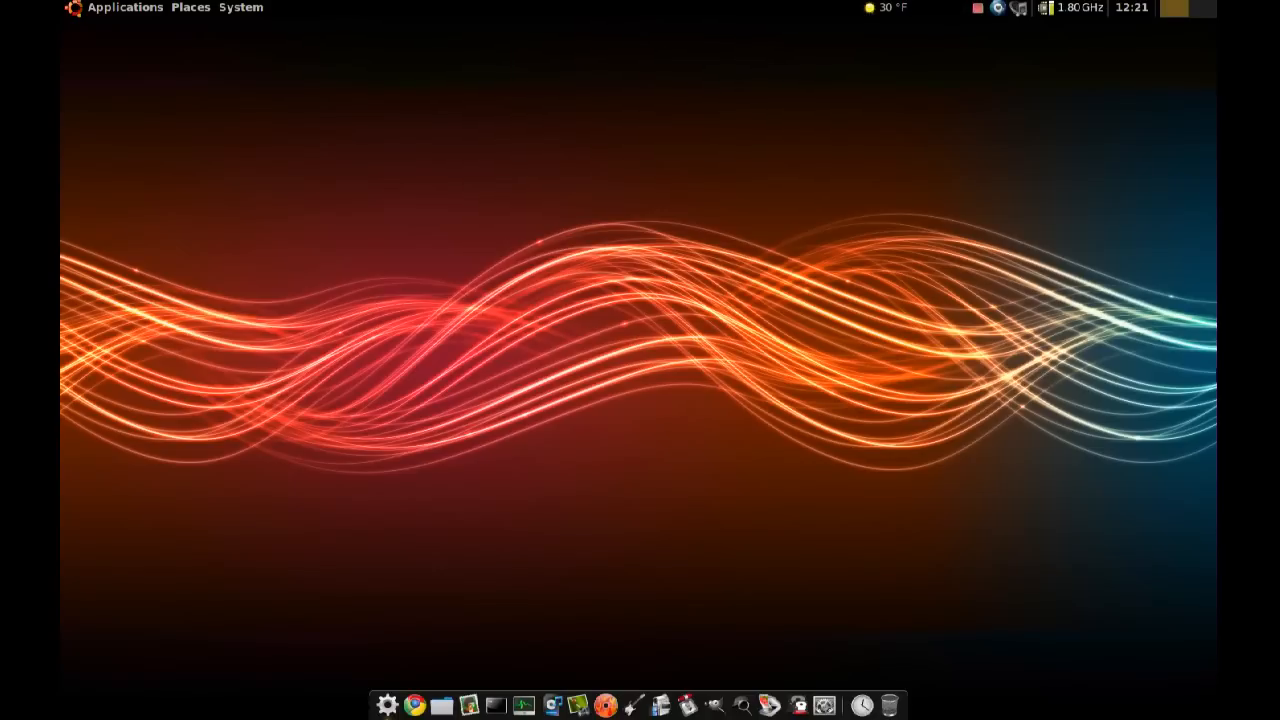
mouse_move(1117, 360)
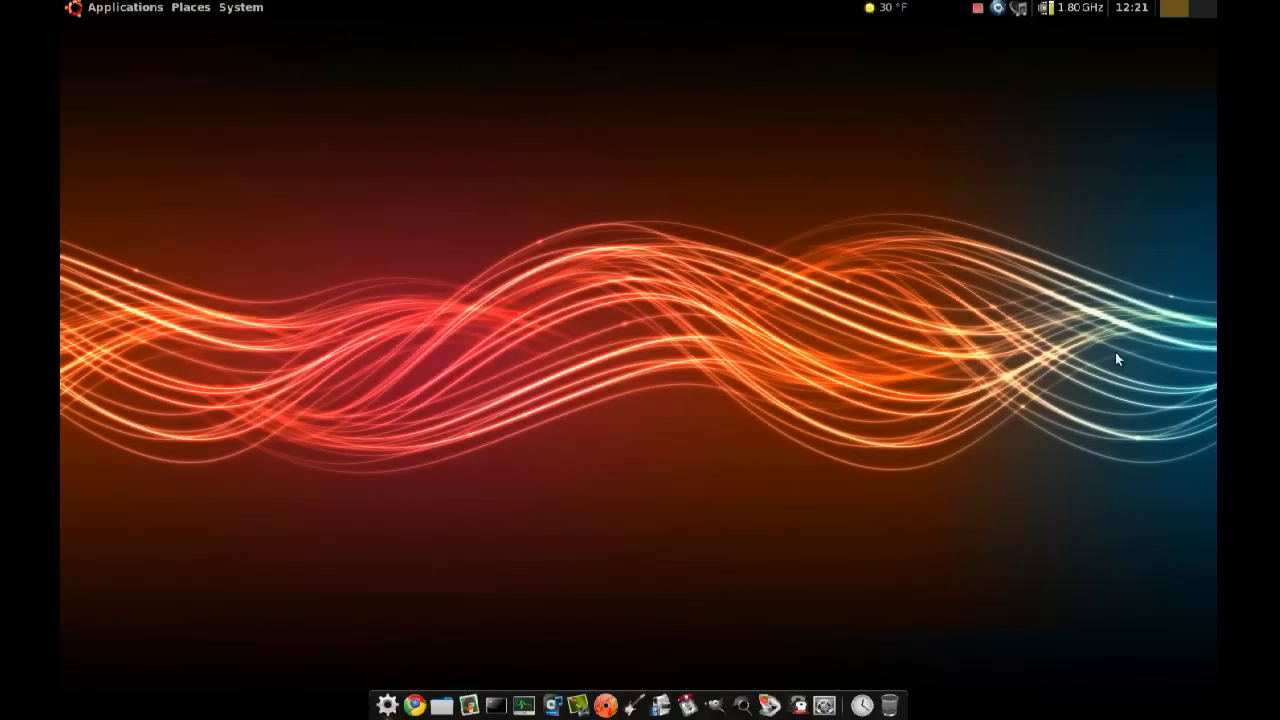
Launch System Monitor from the System > Administration menu.
left_click(241, 7)
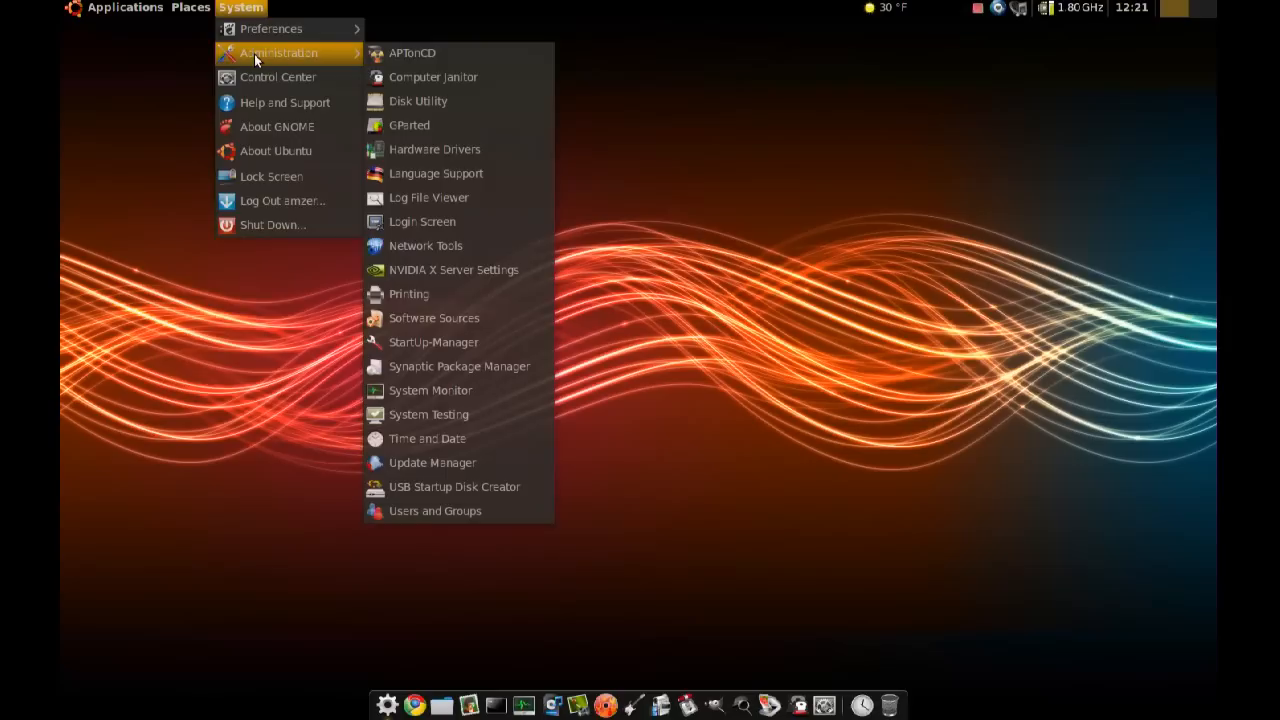
mouse_move(460, 270)
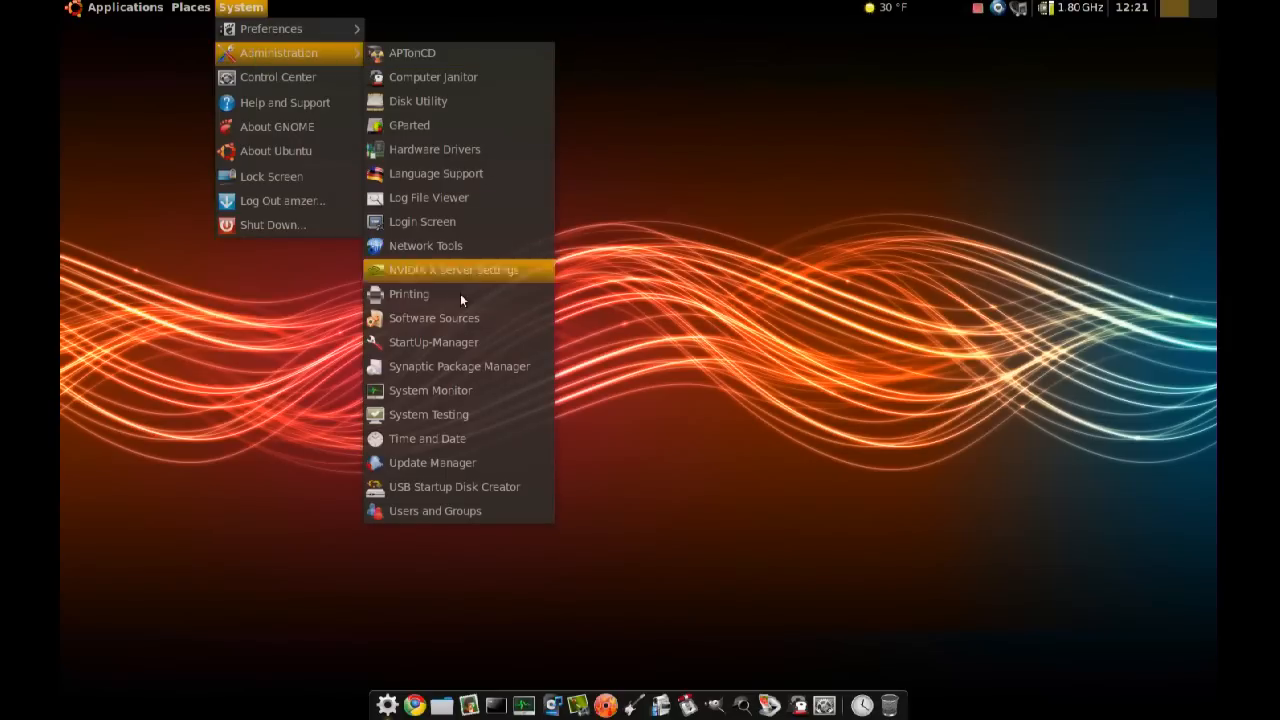
left_click(472, 391)
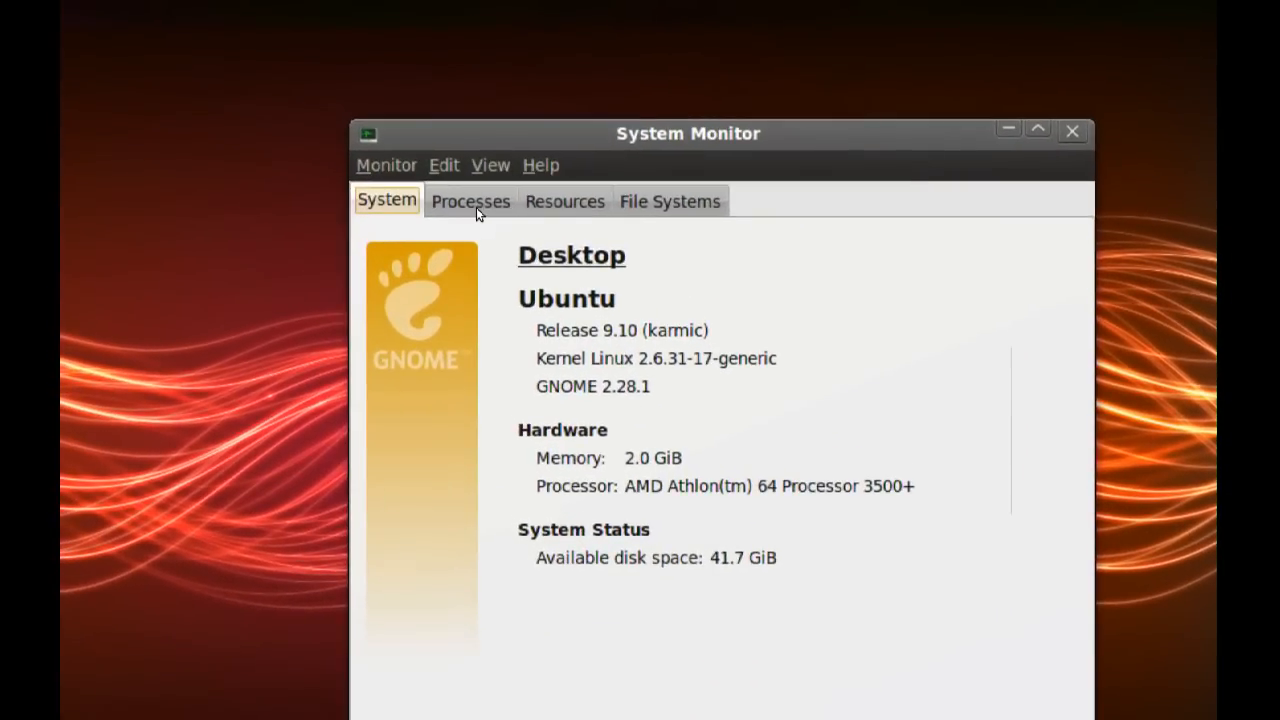
Show the running processes, scroll the list and select Xorg.
left_click(470, 201)
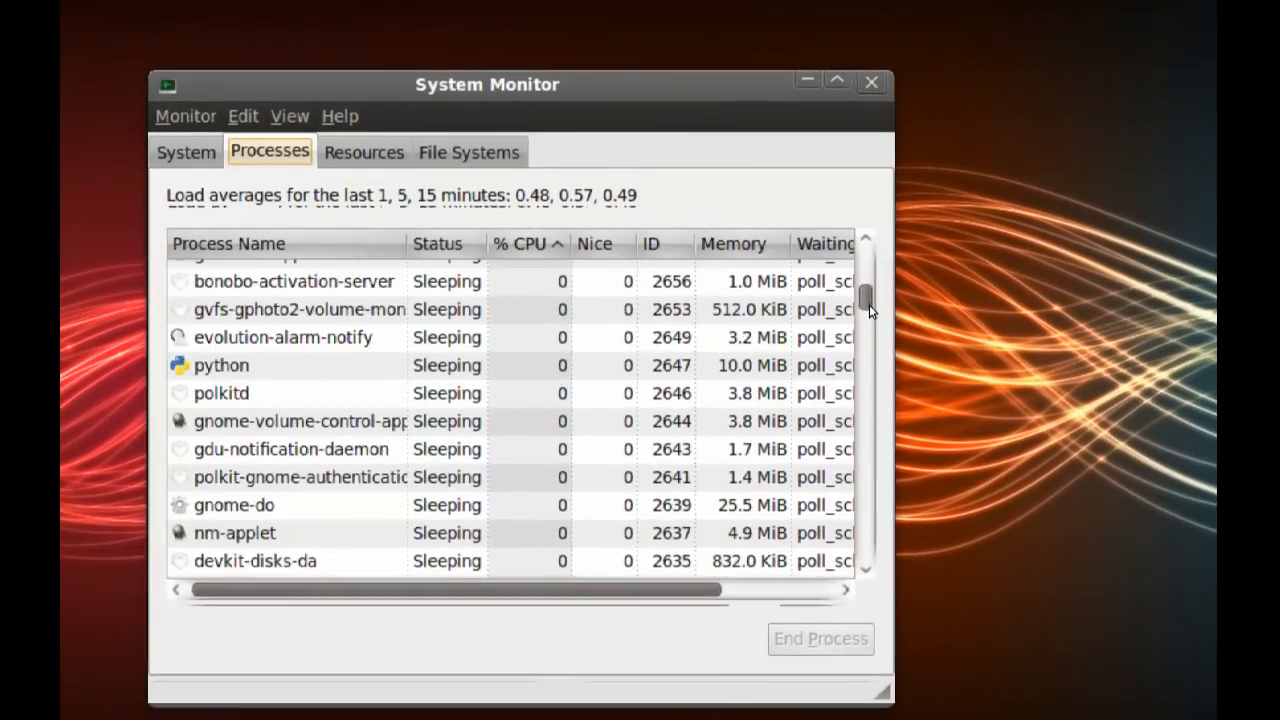
scroll("down", 3)
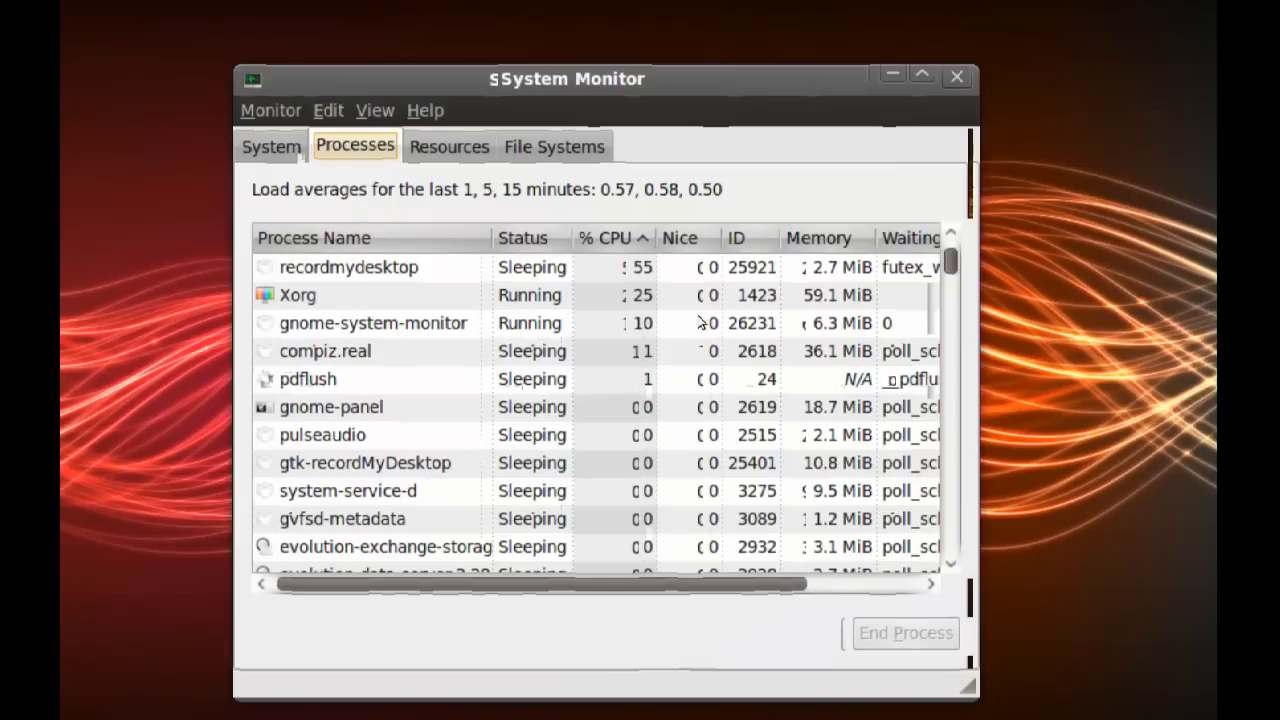
left_click(350, 299)
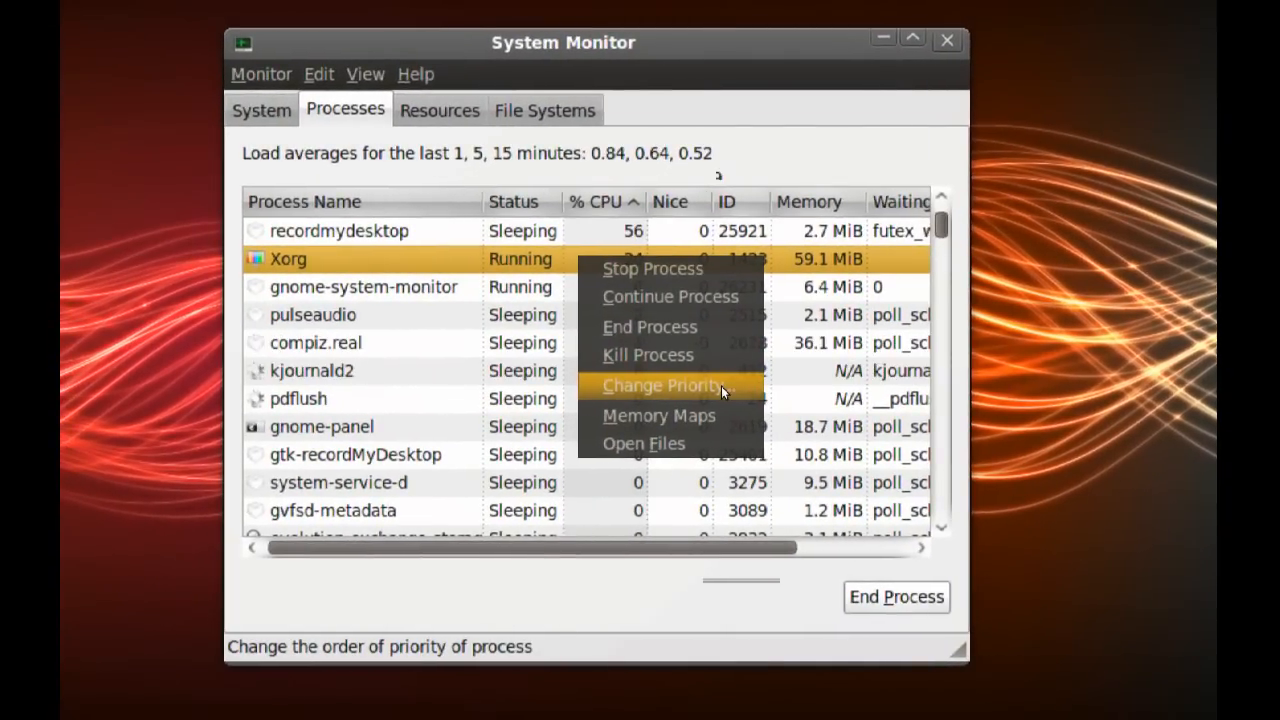
Open the Change Priority dialog for the Xorg process.
left_click(662, 385)
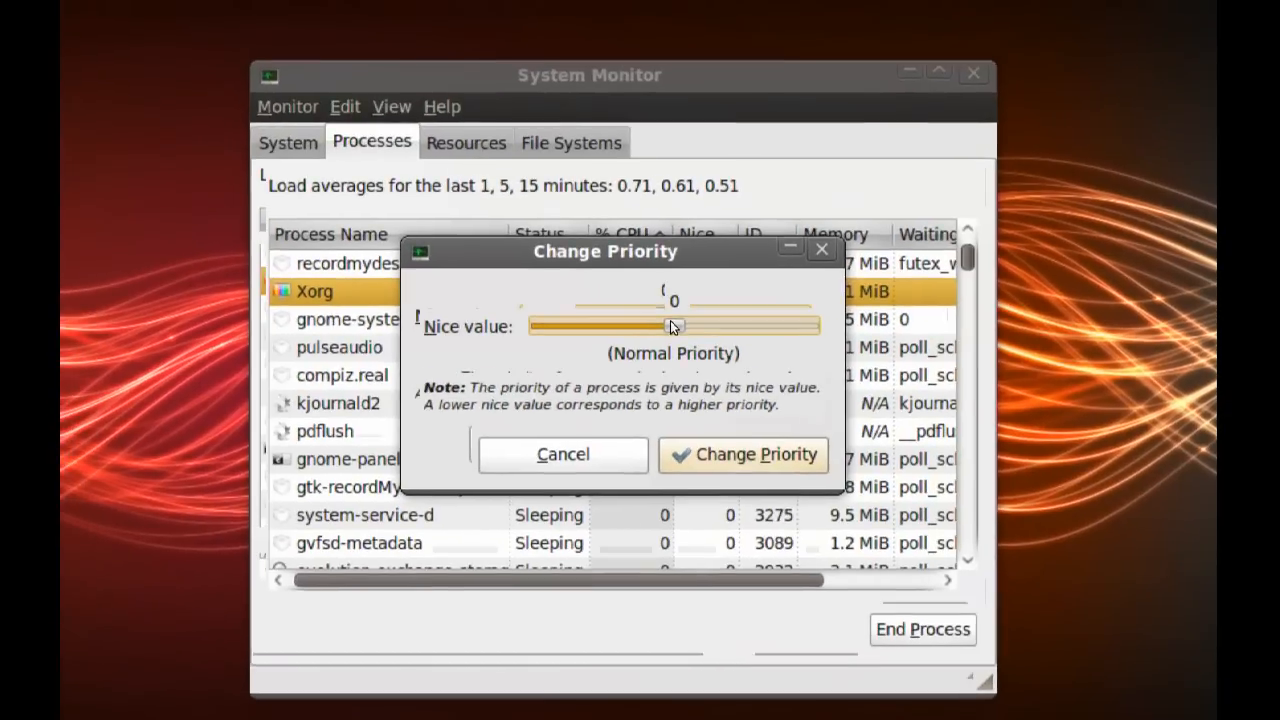
Slide Xorg's nice value through 2, 7, -7 and -1, then apply nice 0.
left_click_drag(670, 326, 680, 326)
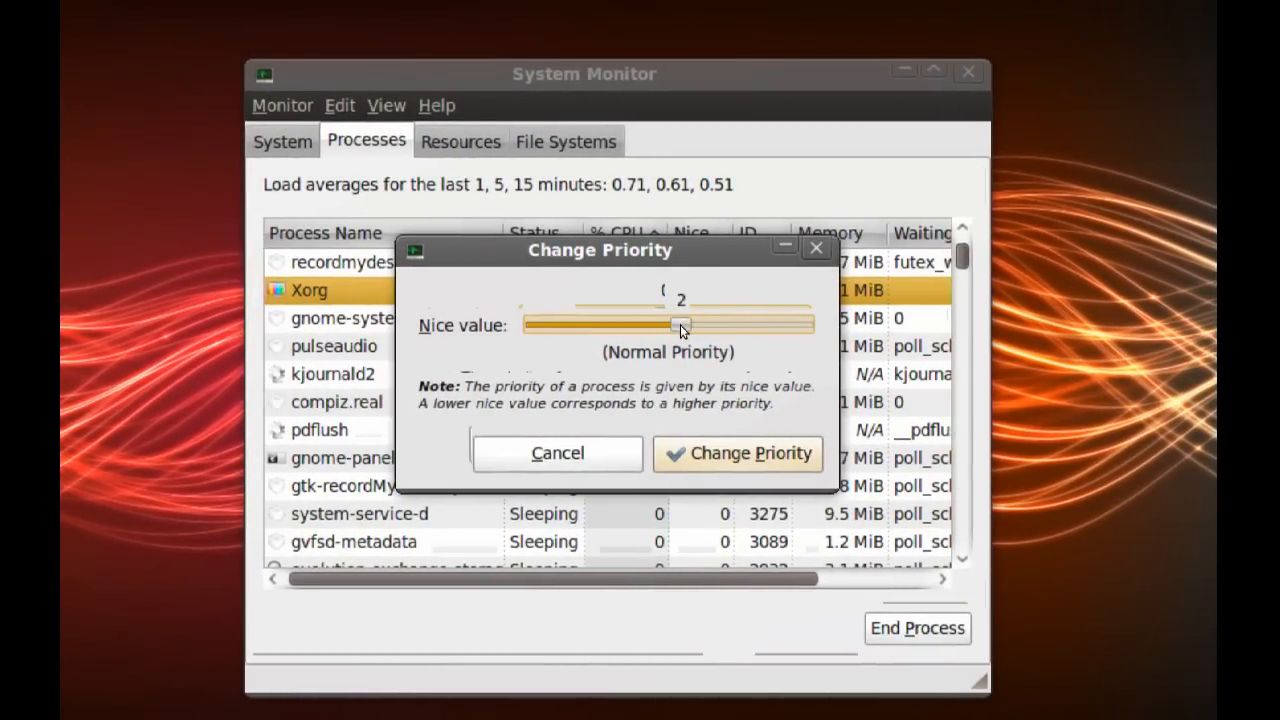
left_click_drag(680, 325, 705, 325)
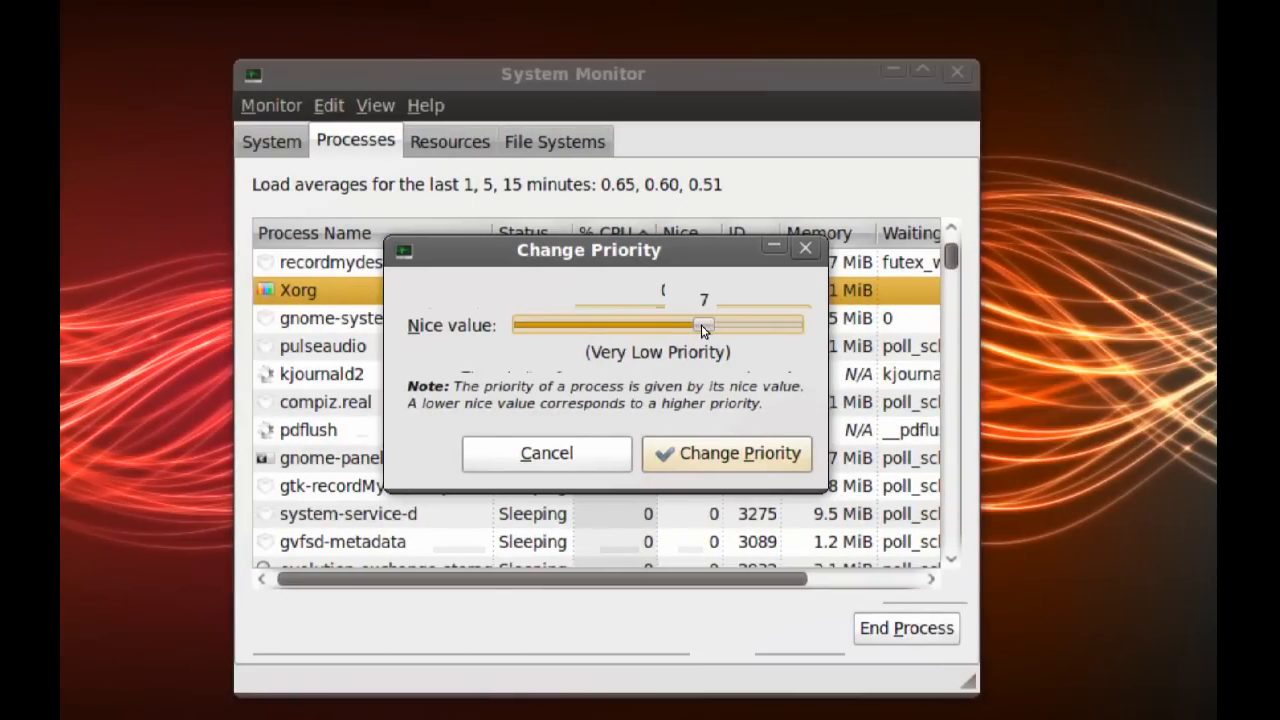
left_click_drag(700, 325, 640, 325)
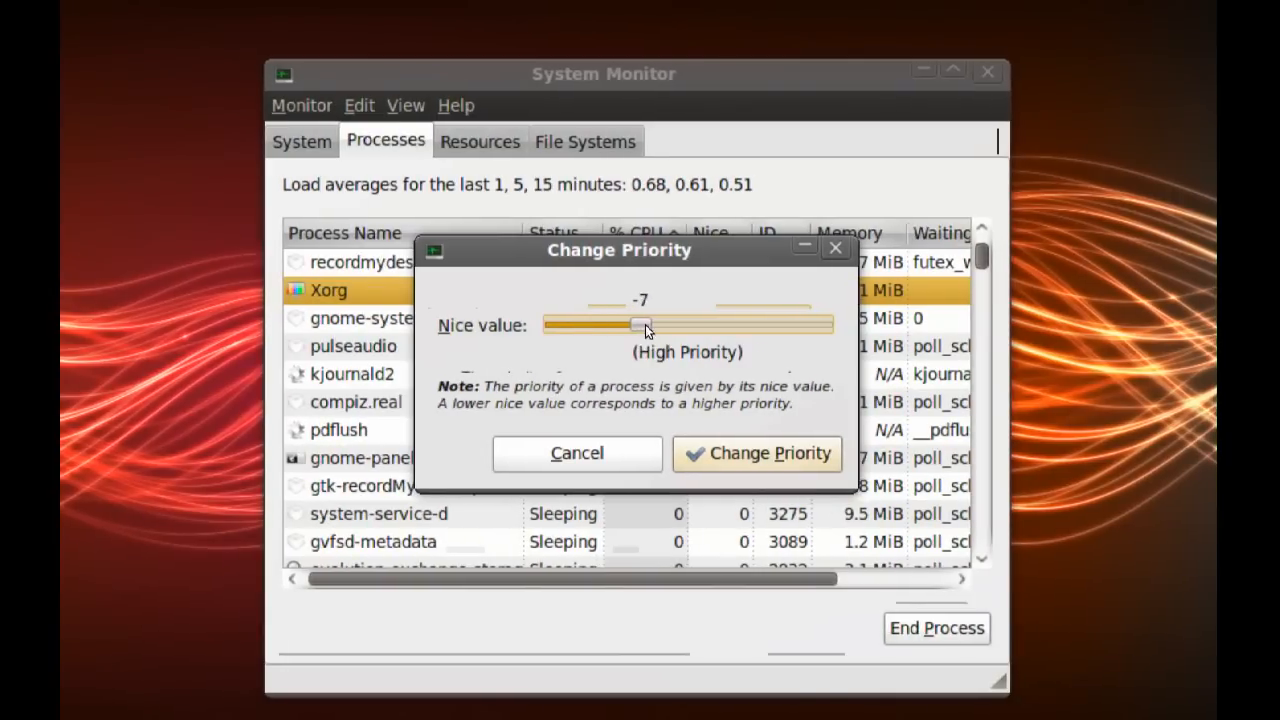
left_click_drag(640, 326, 665, 326)
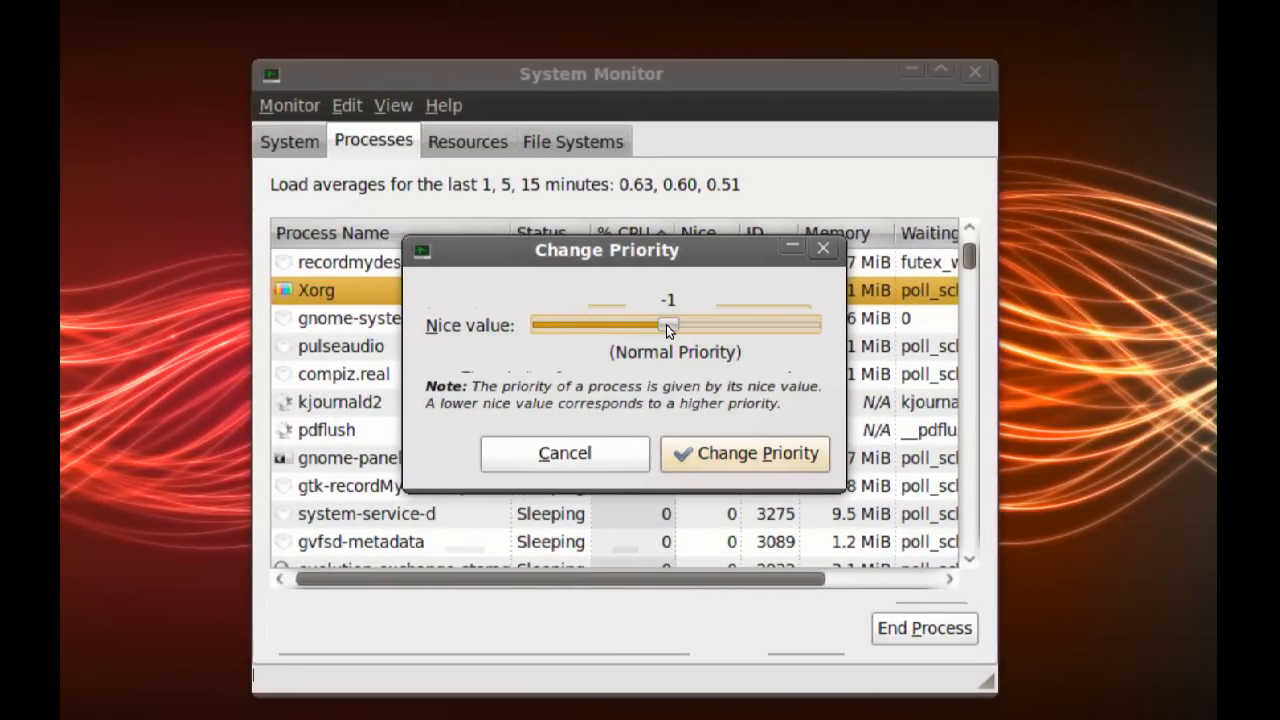
left_click_drag(668, 325, 673, 325)
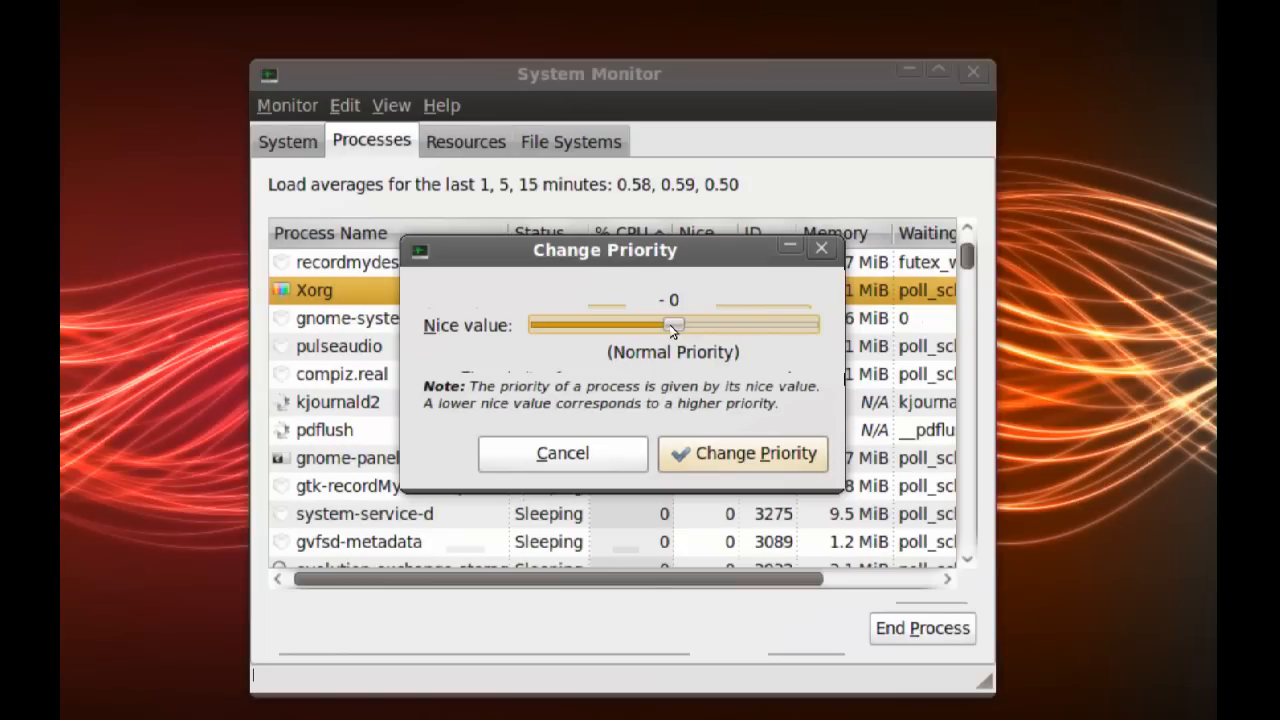
left_click(743, 453)
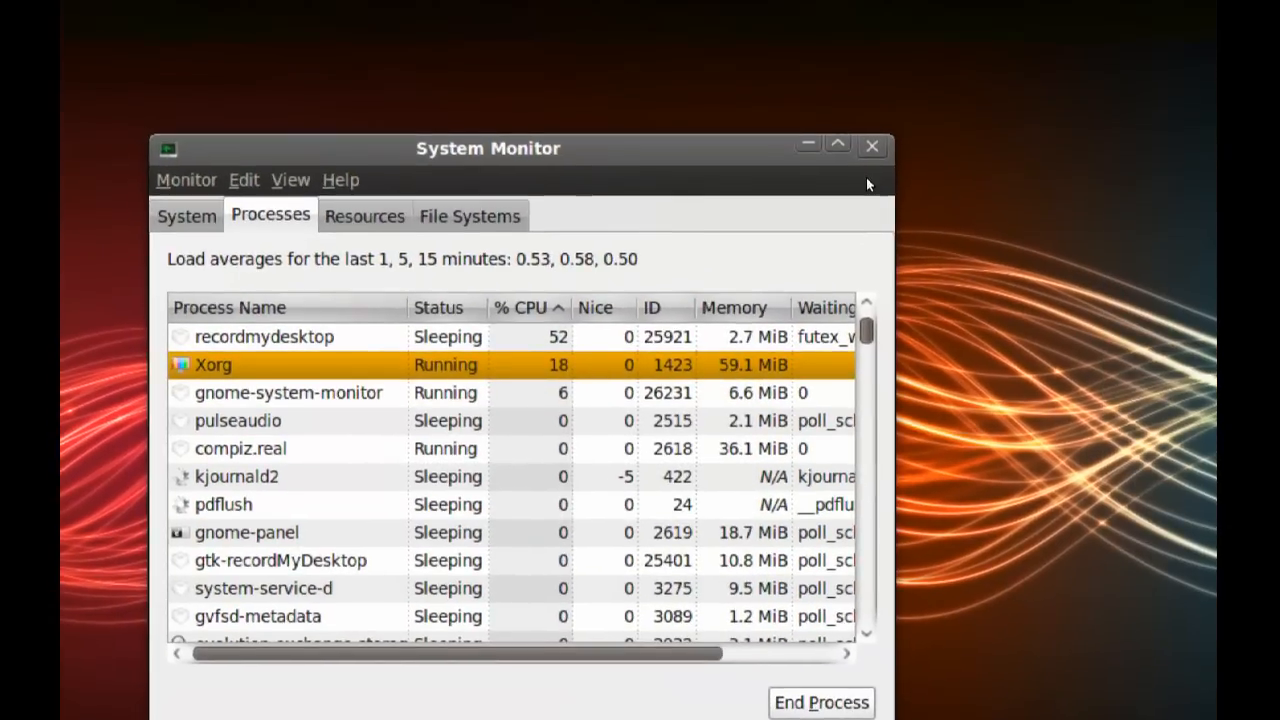
Close the System Monitor window, leaving Xorg at nice 0.
left_click(870, 146)
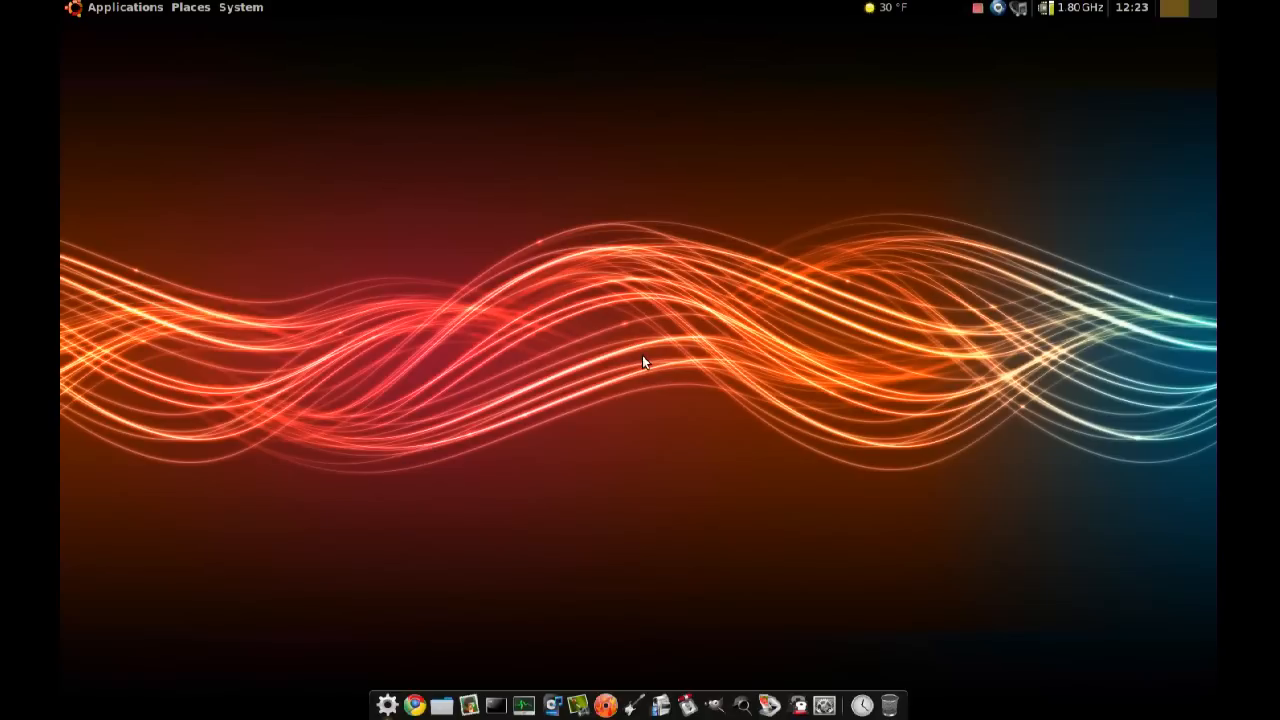
mouse_move(450, 654)
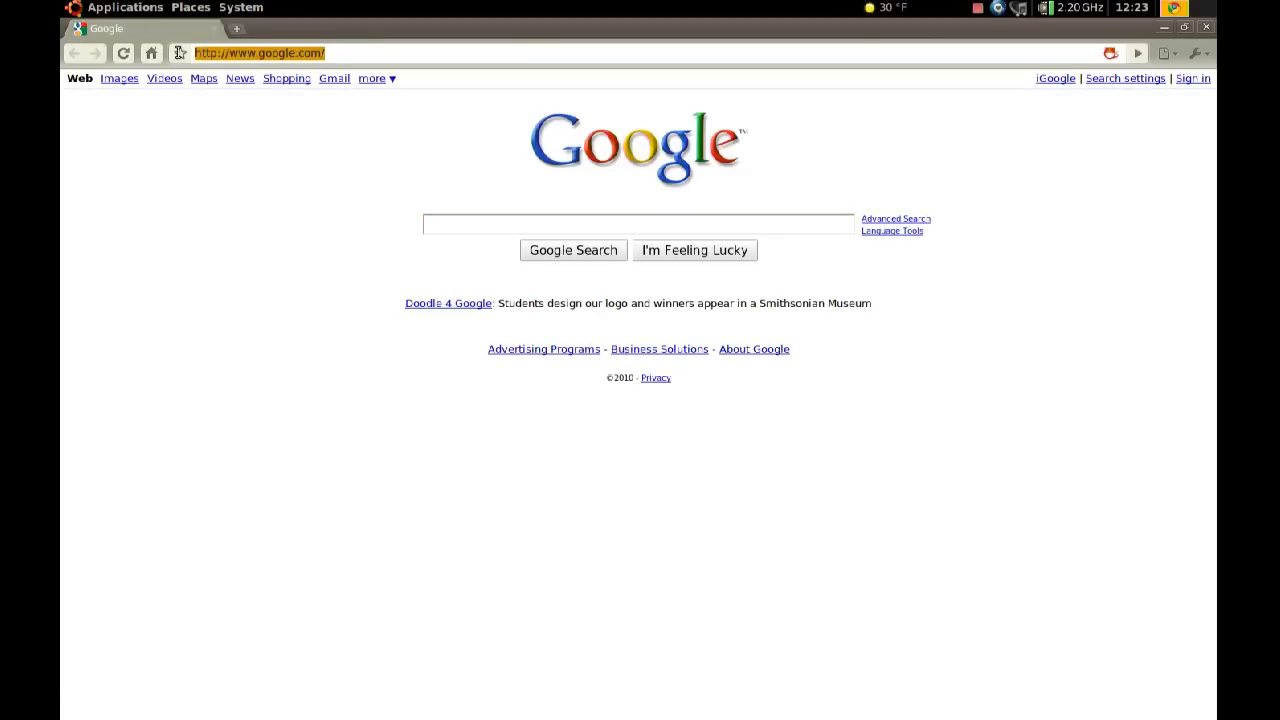
mouse_move(178, 53)
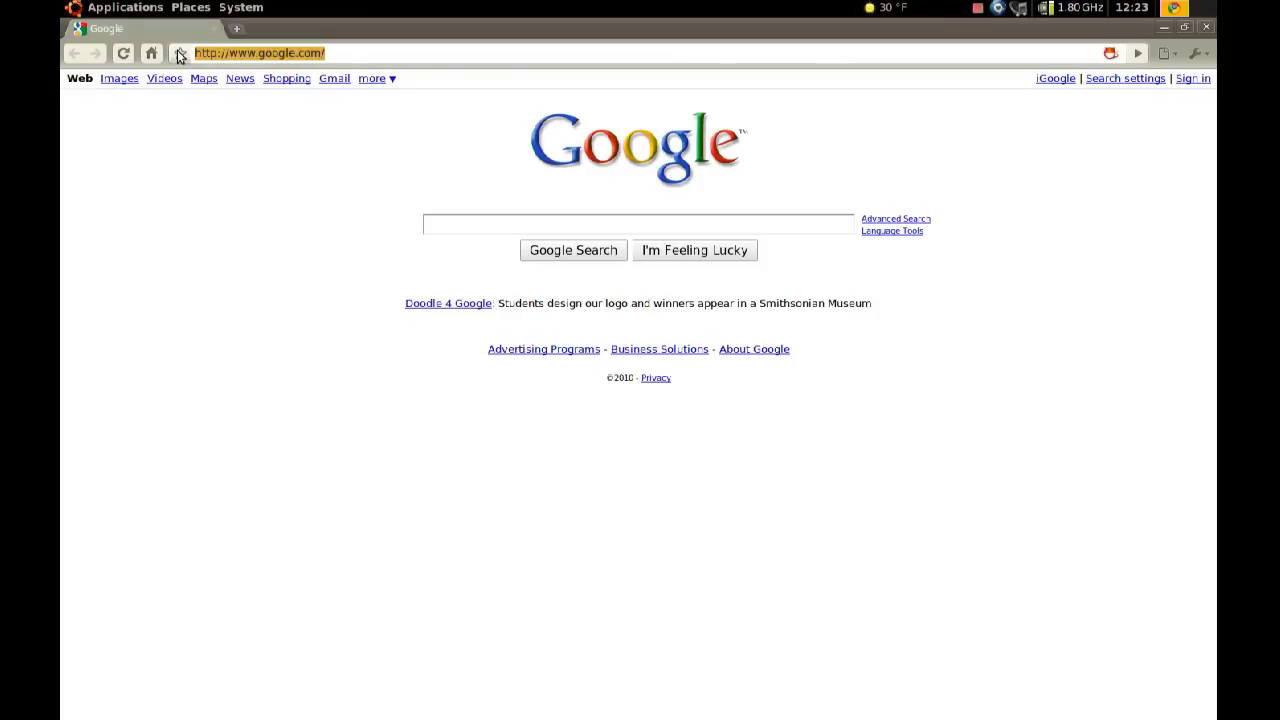
type("www.youtube.com/")
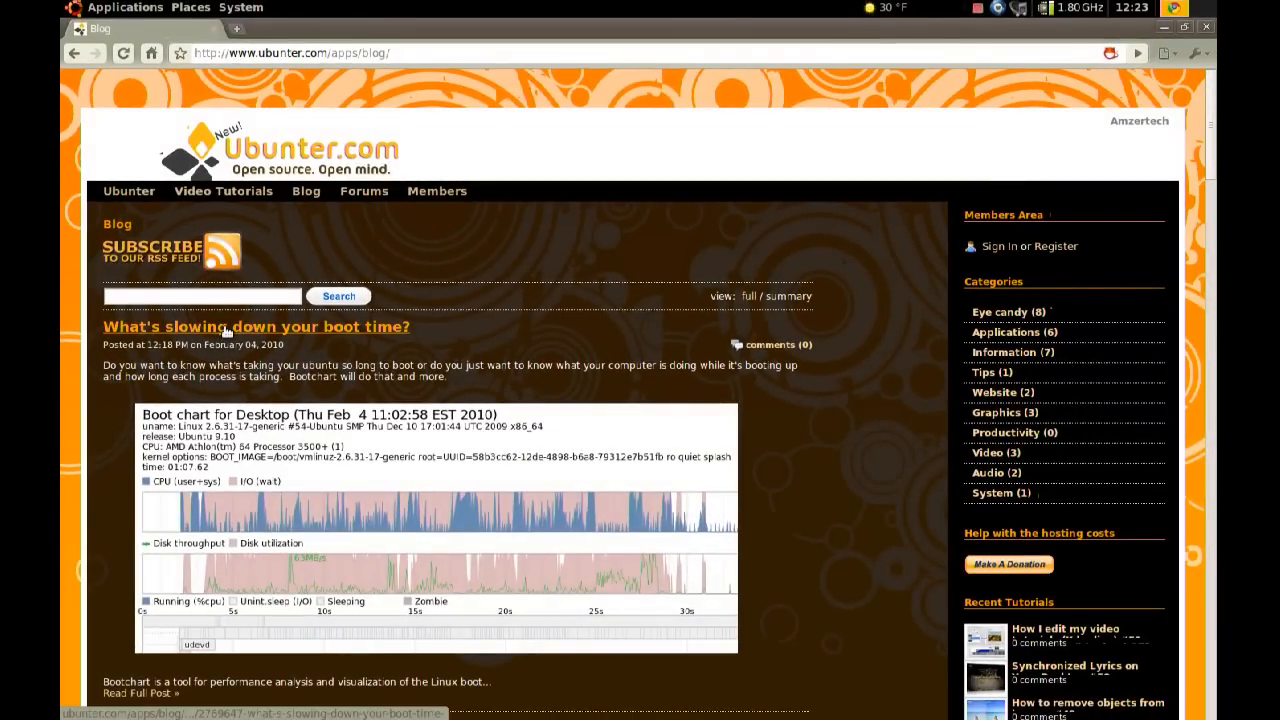
Open the 'What's slowing down your boot time?' post and scroll through its Bootchart article.
left_click(255, 326)
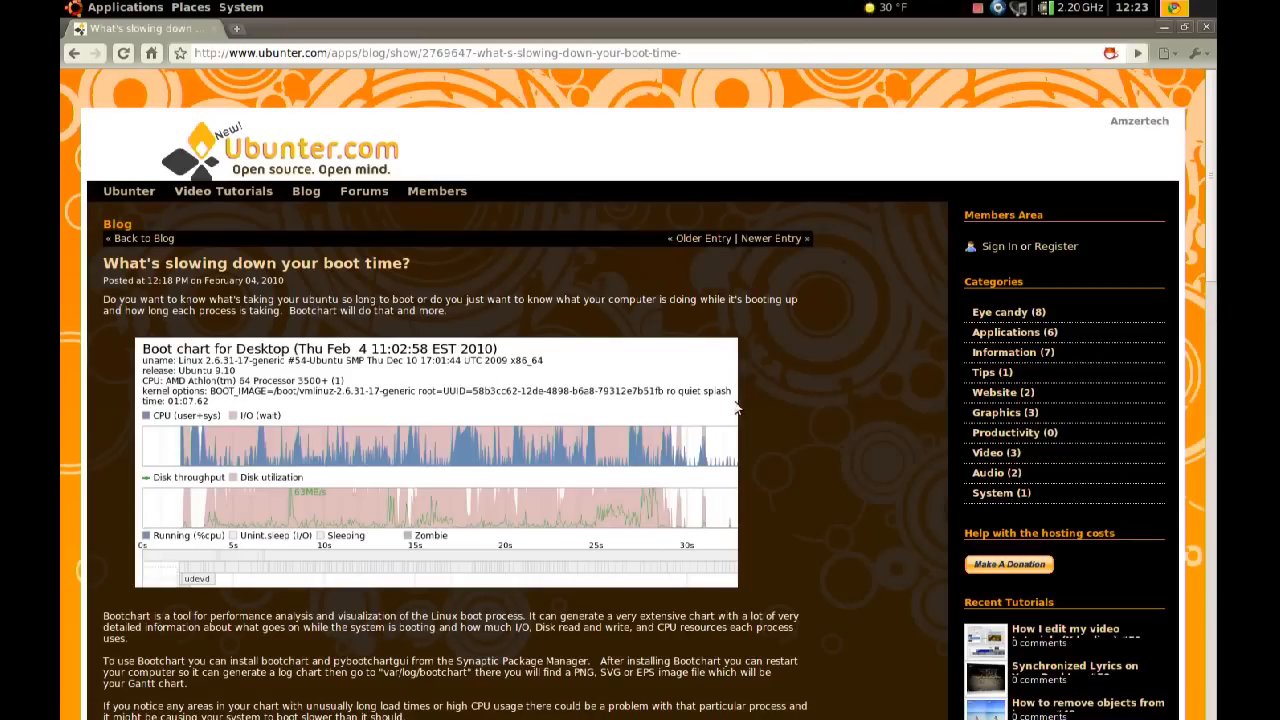
scroll("down", 3)
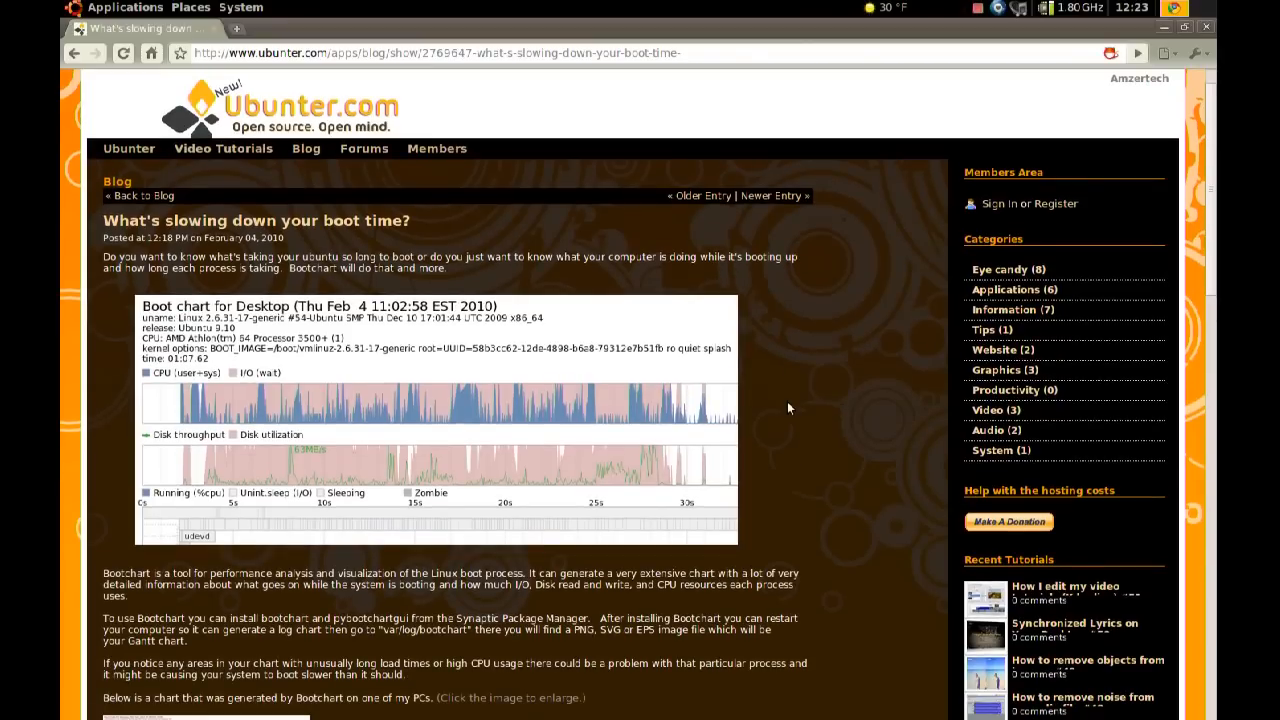